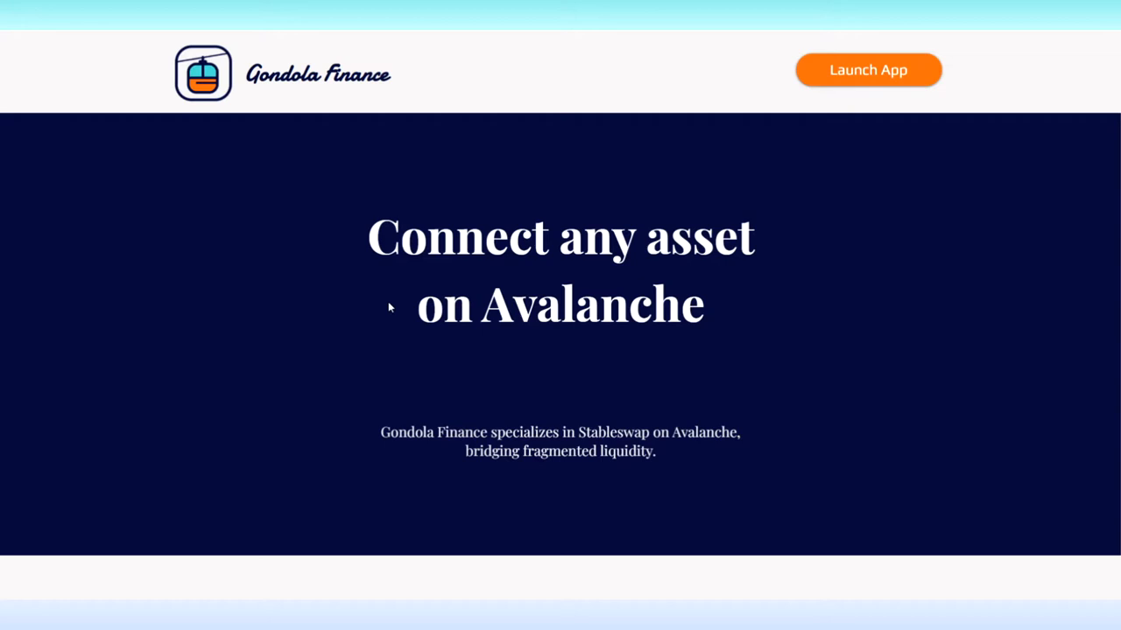
{"action": "mouse_move", "coordinate": [315, 322]}
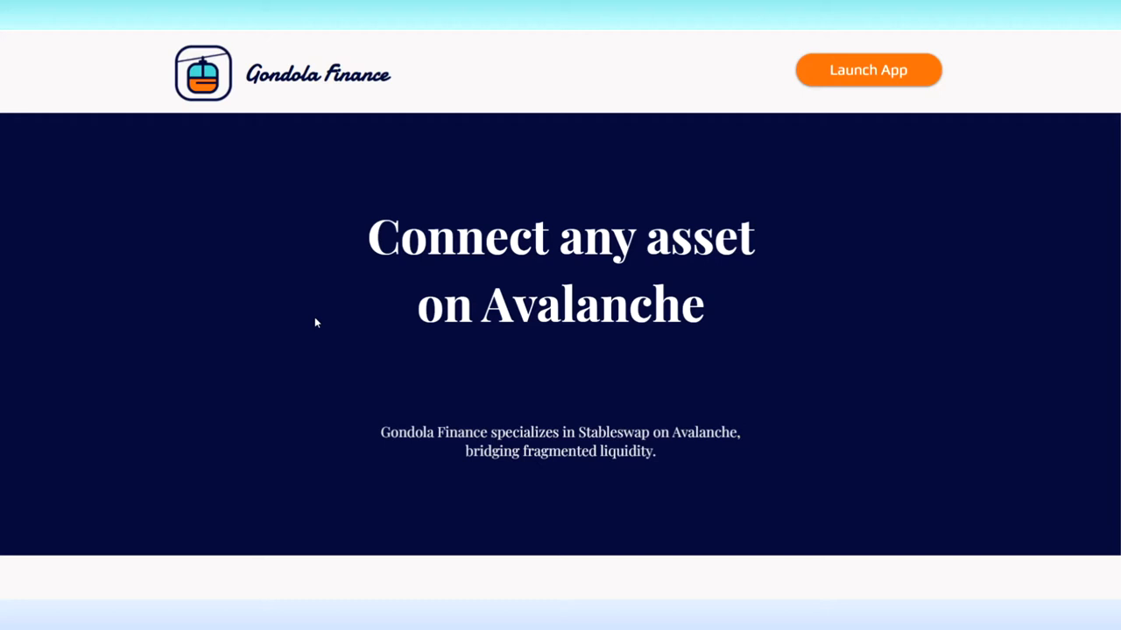
Navigate from the landing page to the Avalanche-Ethereum Bridge transfer form.
{"action": "left_click", "coordinate": [869, 70]}
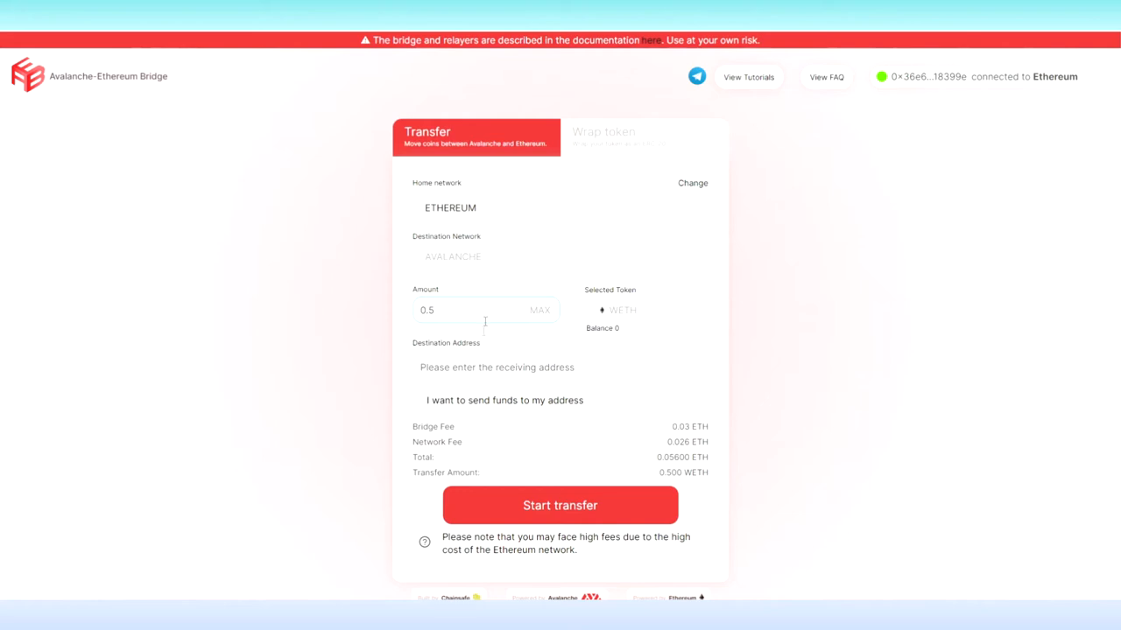
Move from the bridge form to Zero Exchange's cross-chain swap on Ethereum.
{"action": "left_click", "coordinate": [561, 367]}
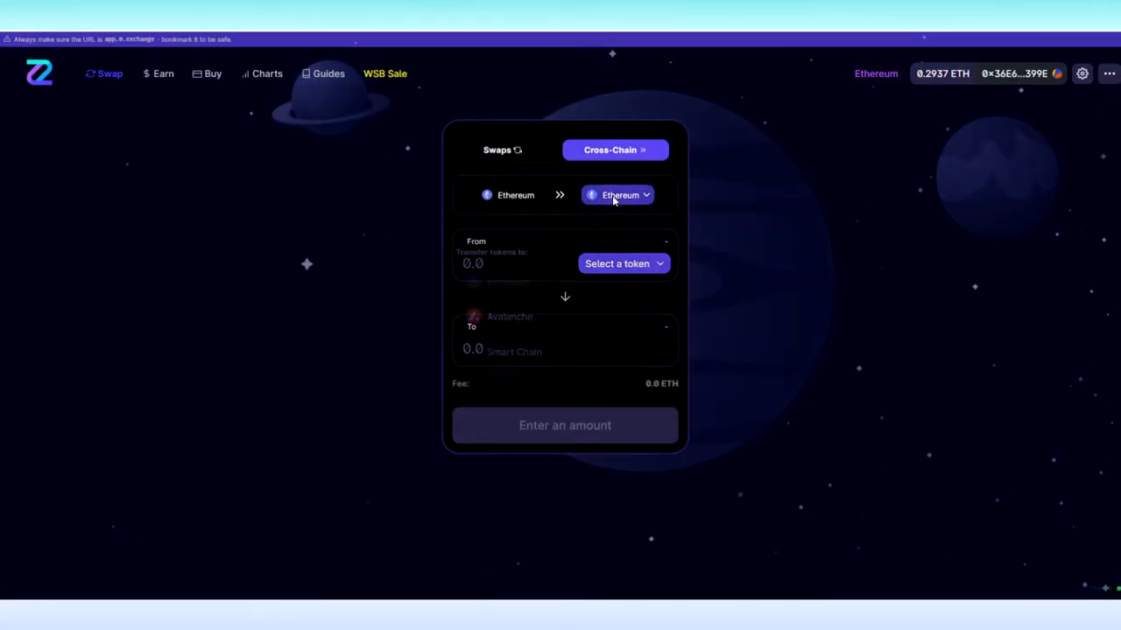
Transfer 0.5 WETH from Ethereum to Avalanche as the destination network.
{"action": "left_click", "coordinate": [616, 194]}
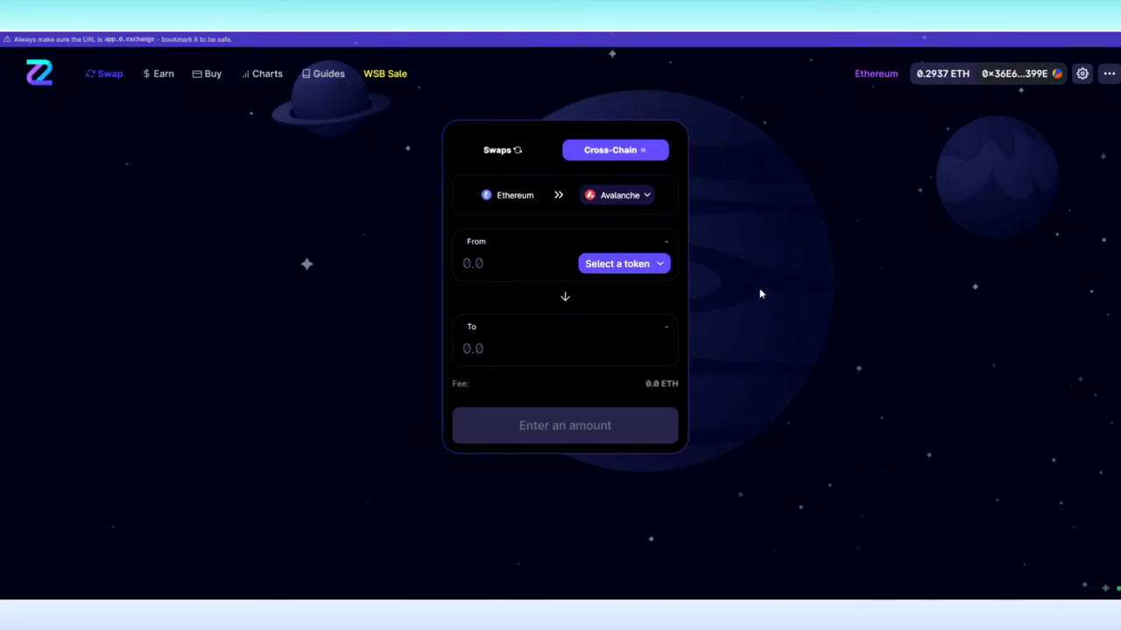
{"action": "left_click", "coordinate": [516, 262]}
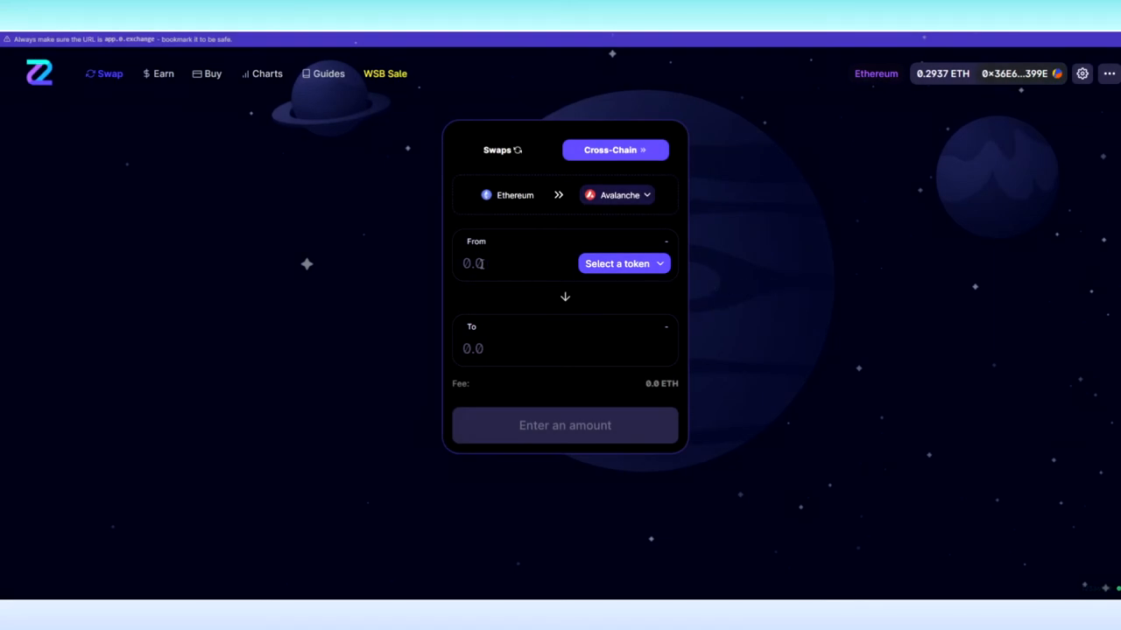
{"action": "left_click", "coordinate": [616, 263]}
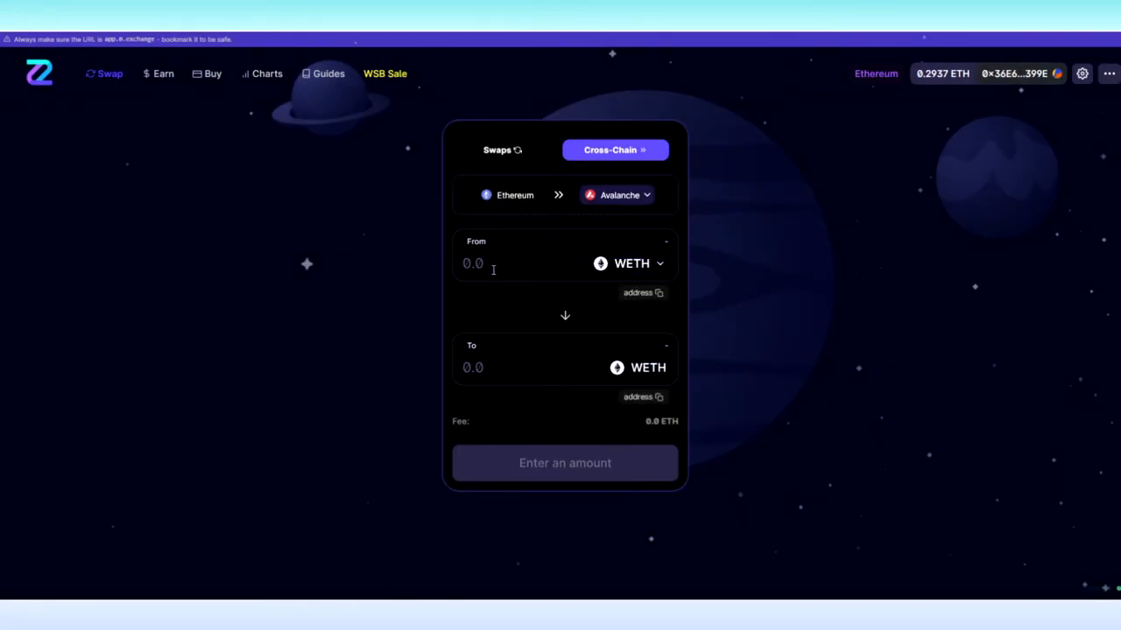
{"action": "type", "text": "0.5"}
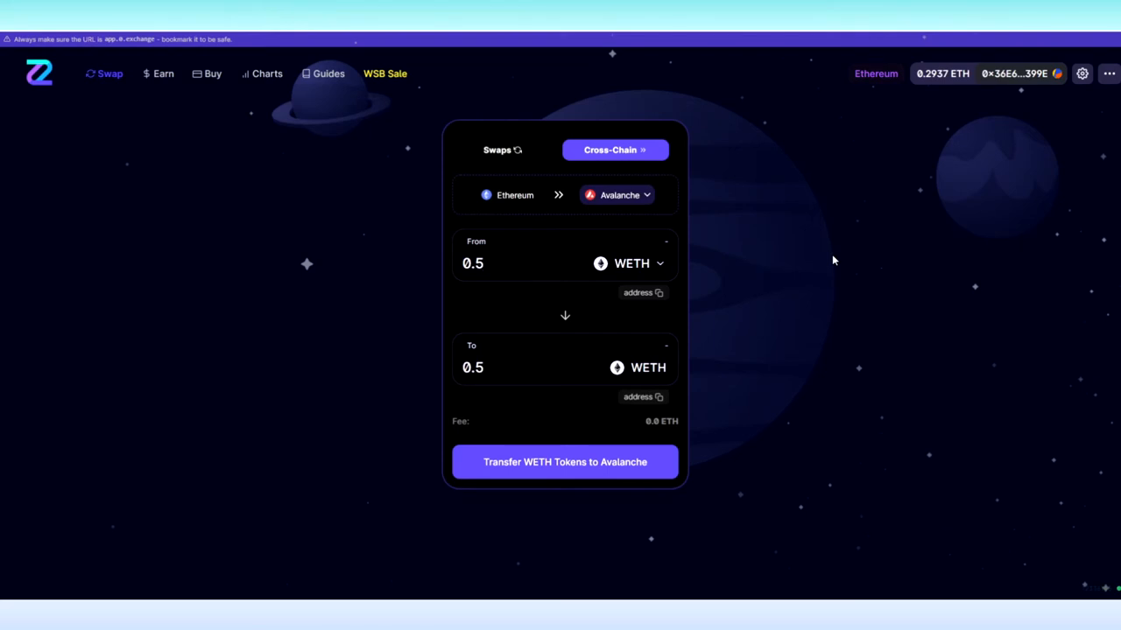
{"action": "left_click", "coordinate": [491, 262]}
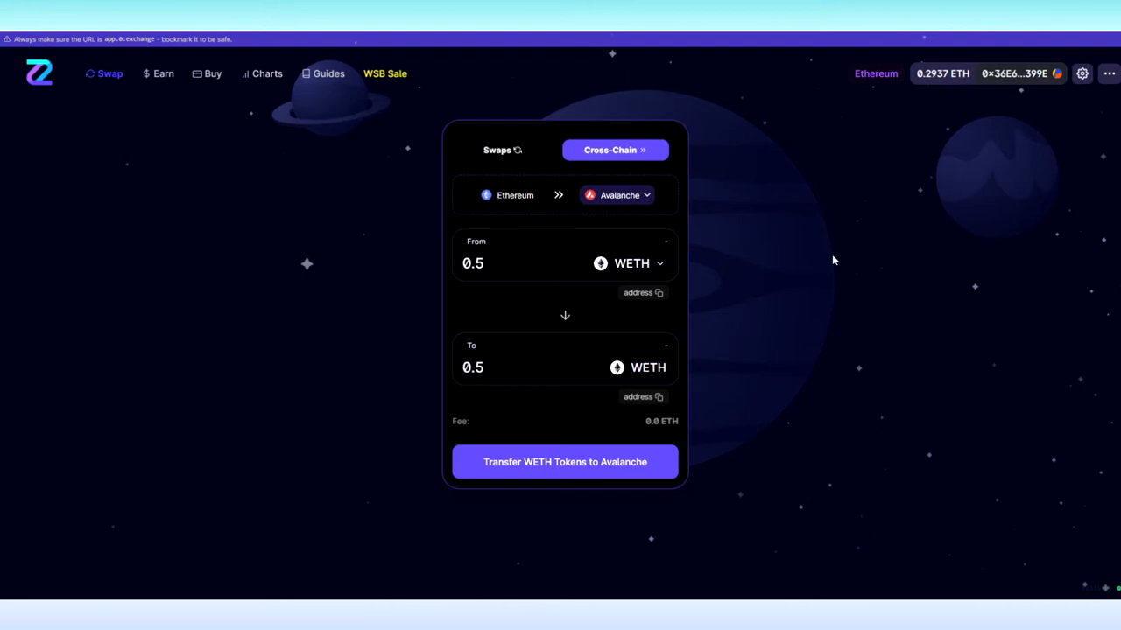
{"action": "mouse_move", "coordinate": [711, 119]}
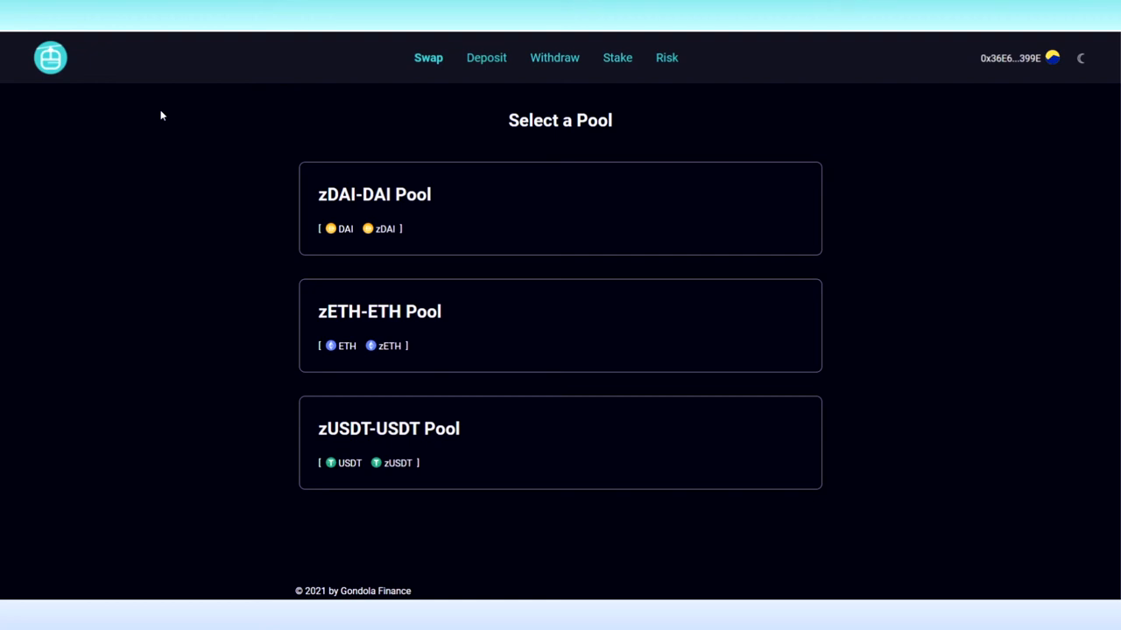
Swap 50 USDT for about 49.86 zUSDT in the zUSDT-USDT pool and confirm it.
{"action": "left_click", "coordinate": [560, 442]}
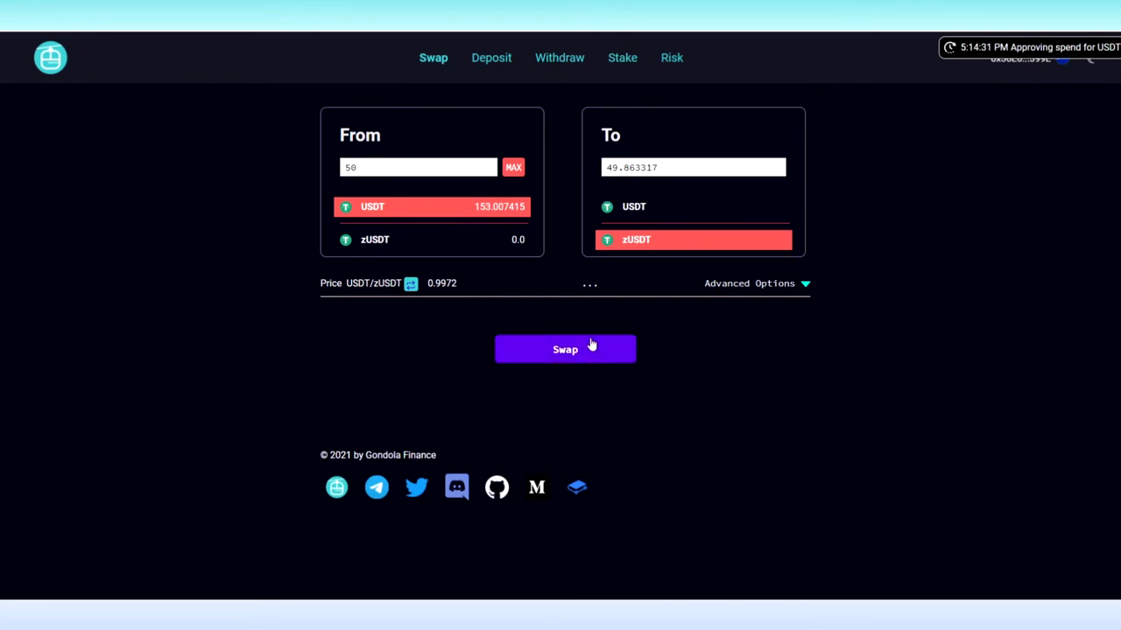
{"action": "left_click", "coordinate": [564, 348]}
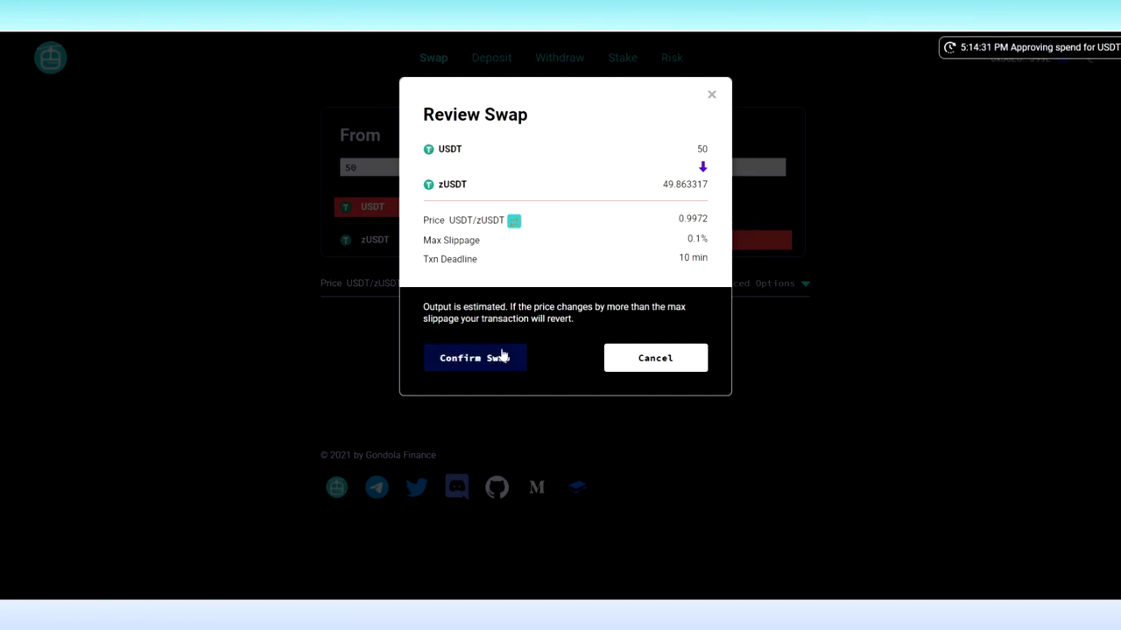
{"action": "left_click", "coordinate": [487, 56]}
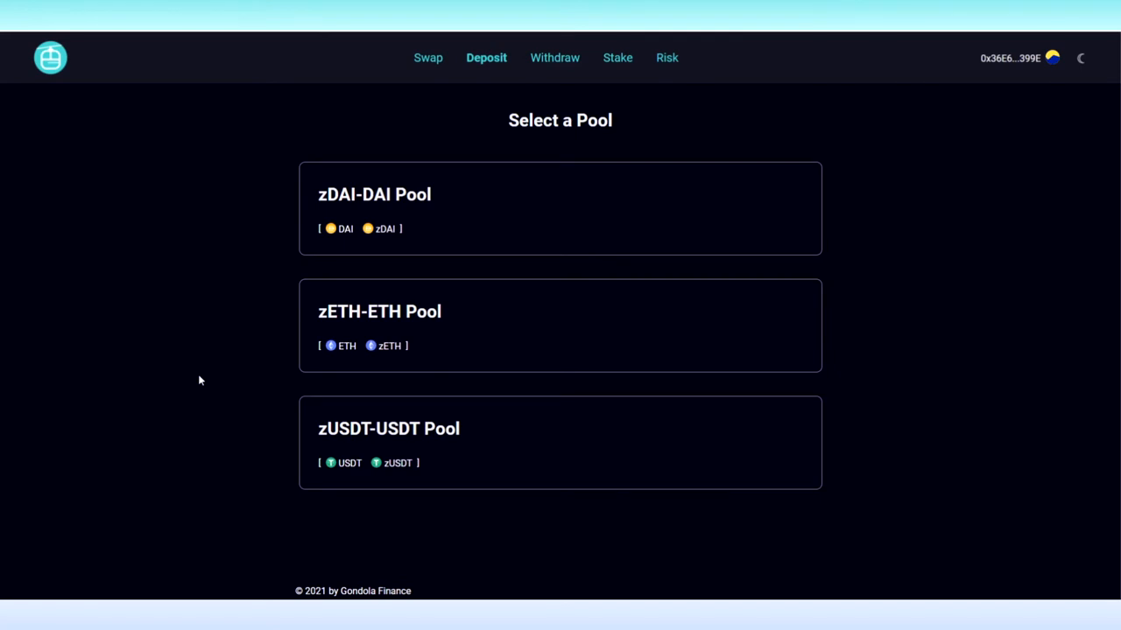
{"action": "mouse_move", "coordinate": [221, 396]}
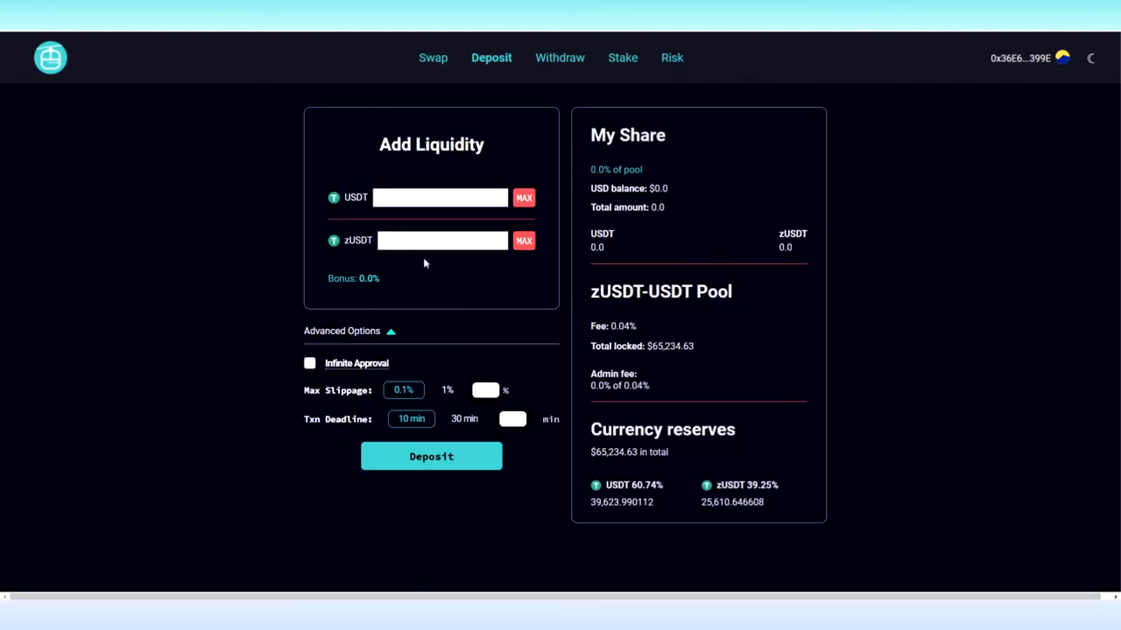
Enter 49.863317 zUSDT as the deposit amount in the zUSDT-USDT Add Liquidity form.
{"action": "type", "text": "49.863317"}
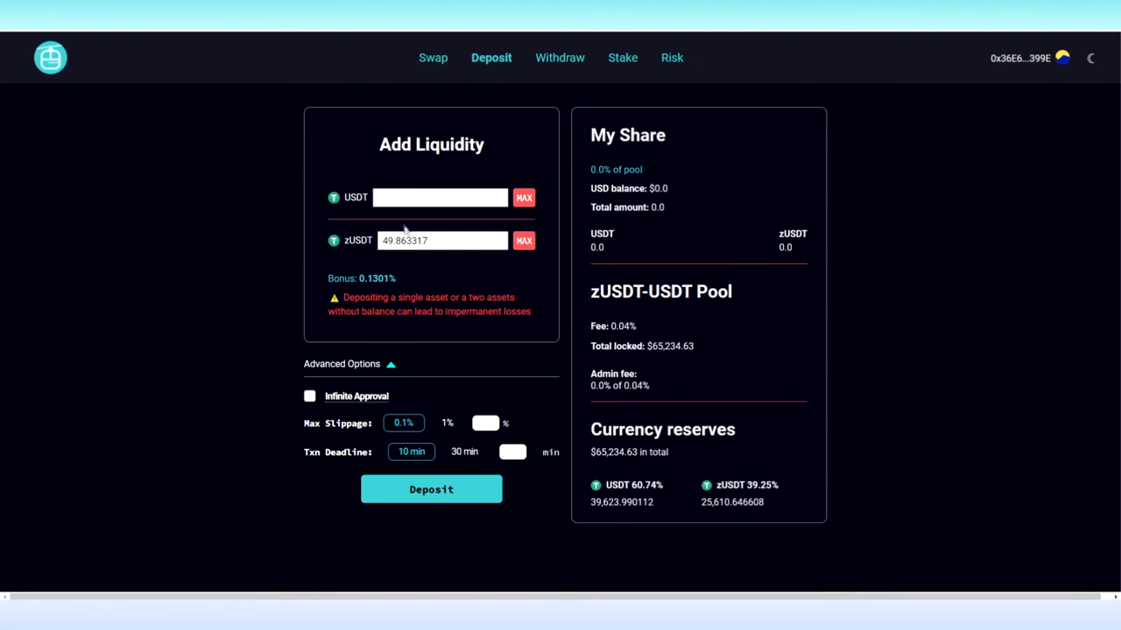
{"action": "mouse_move", "coordinate": [277, 252]}
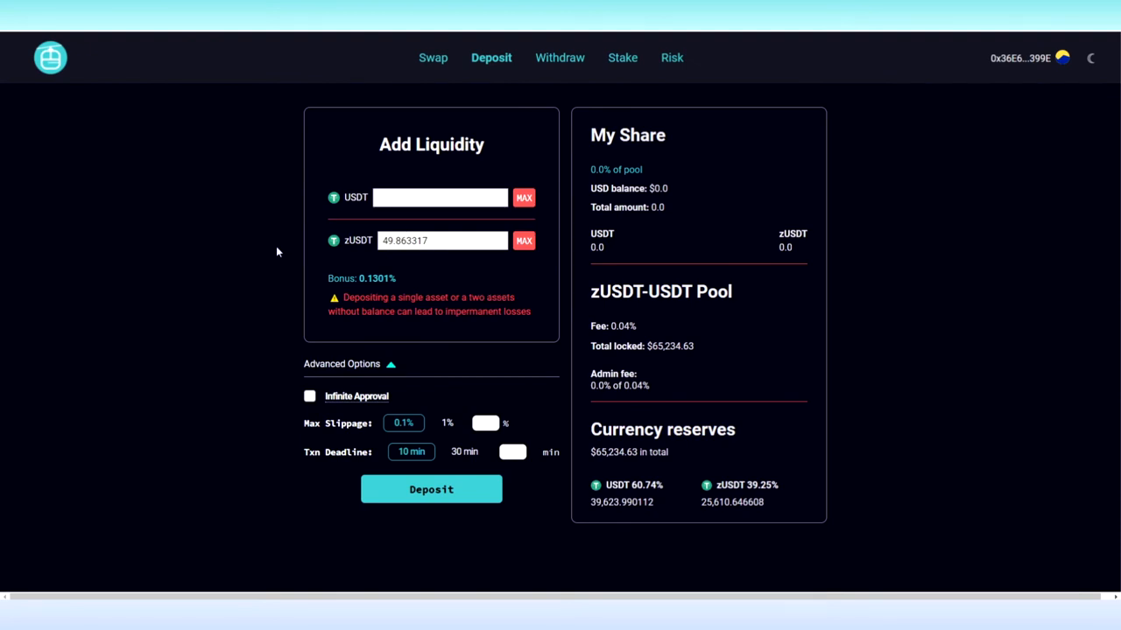
{"action": "mouse_move", "coordinate": [280, 324]}
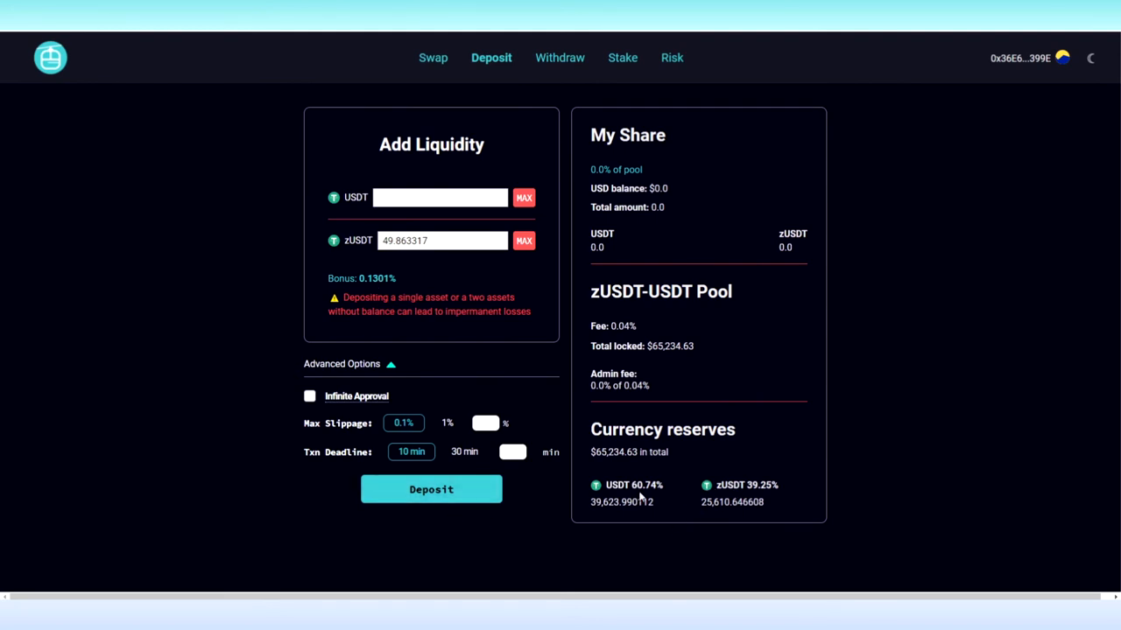
{"action": "mouse_move", "coordinate": [639, 493]}
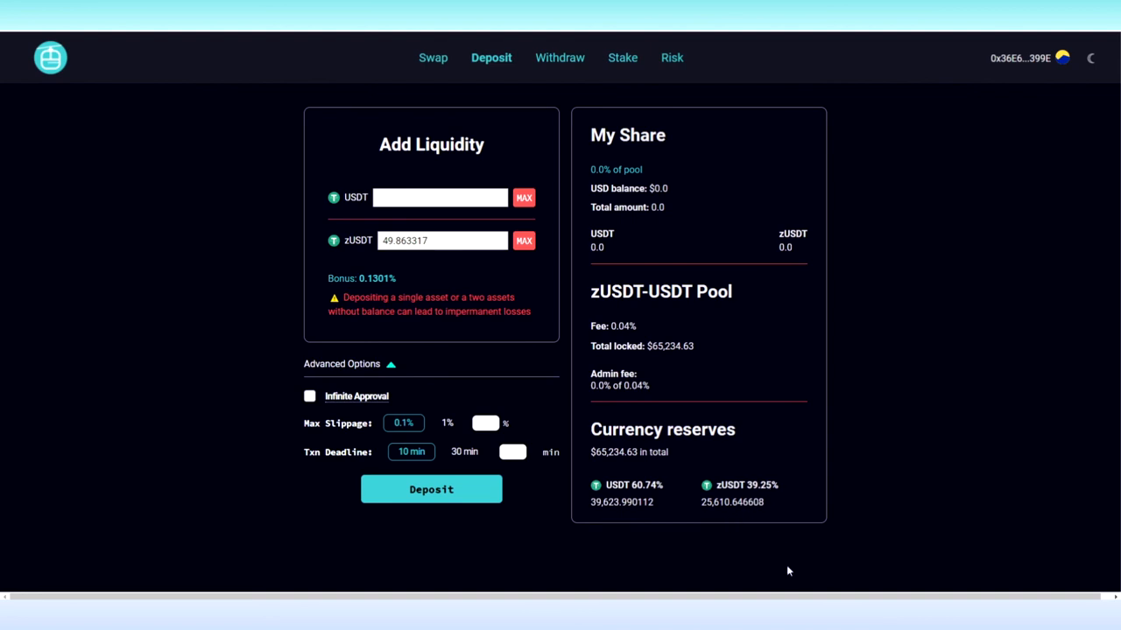
{"action": "mouse_move", "coordinate": [757, 564]}
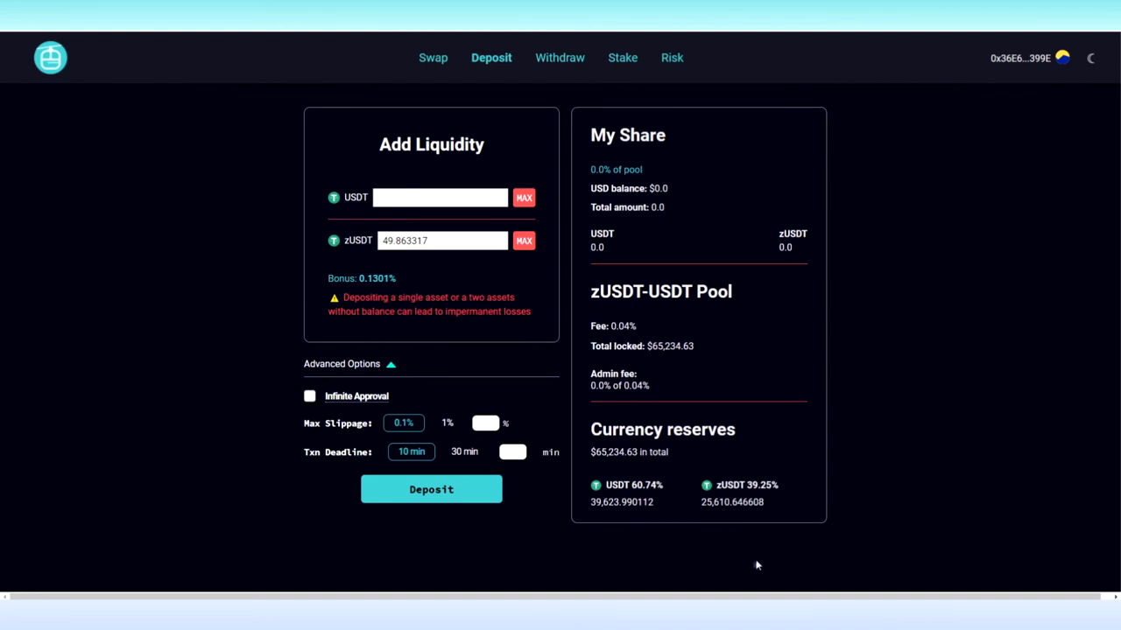
{"action": "mouse_move", "coordinate": [382, 557]}
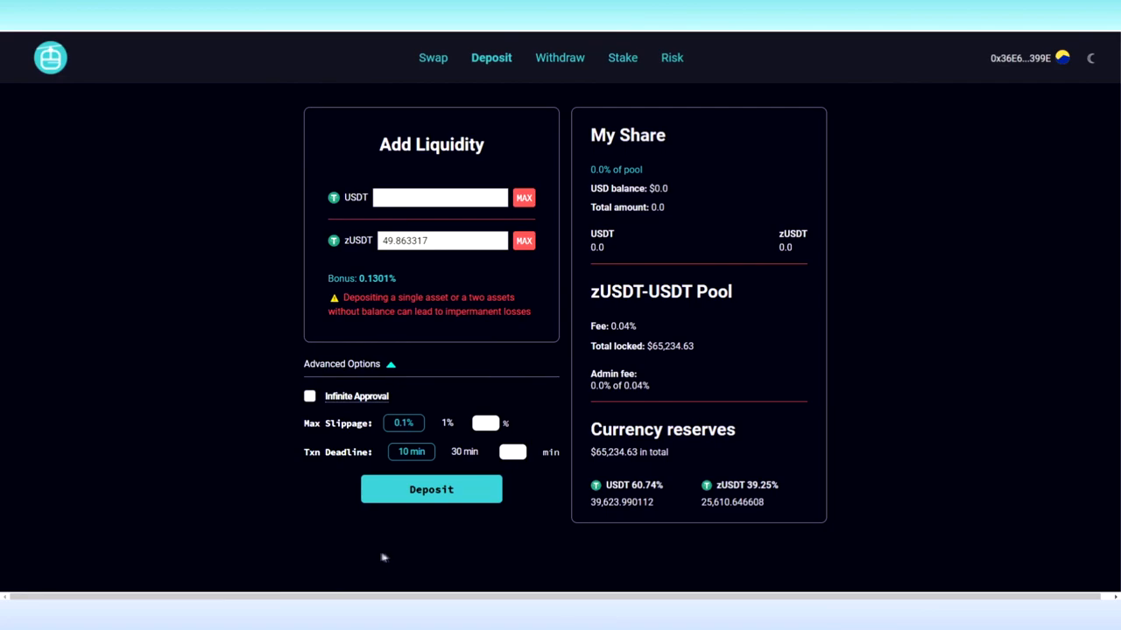
Confirm the 49.863317 zUSDT deposit, giving a 0.07% share of the zUSDT-USDT pool.
{"action": "left_click", "coordinate": [430, 489]}
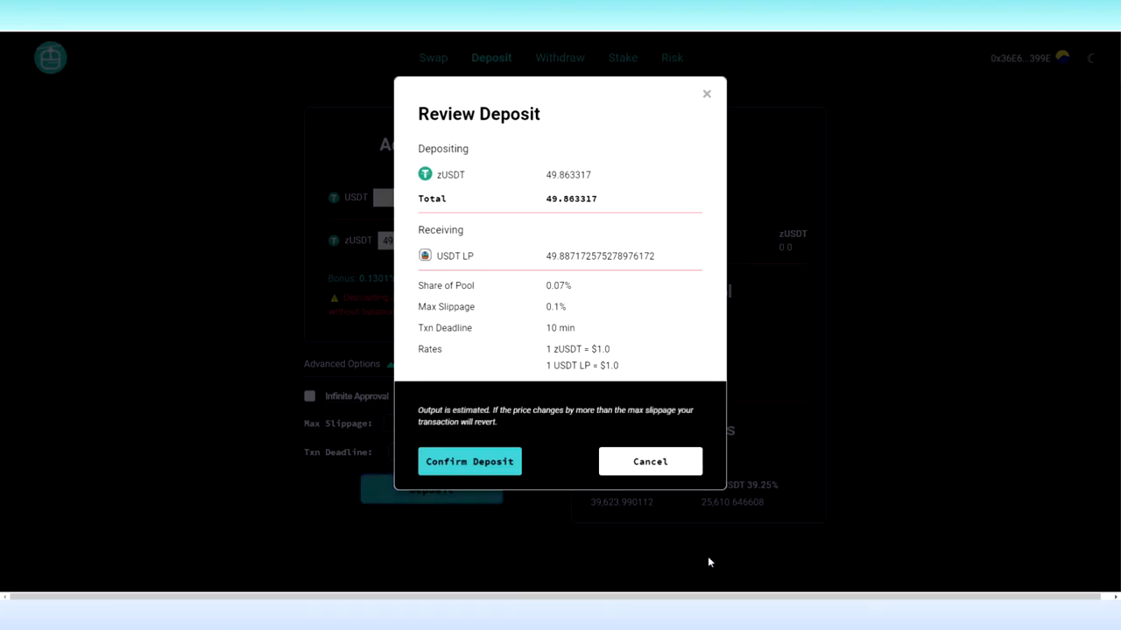
{"action": "left_click", "coordinate": [469, 462]}
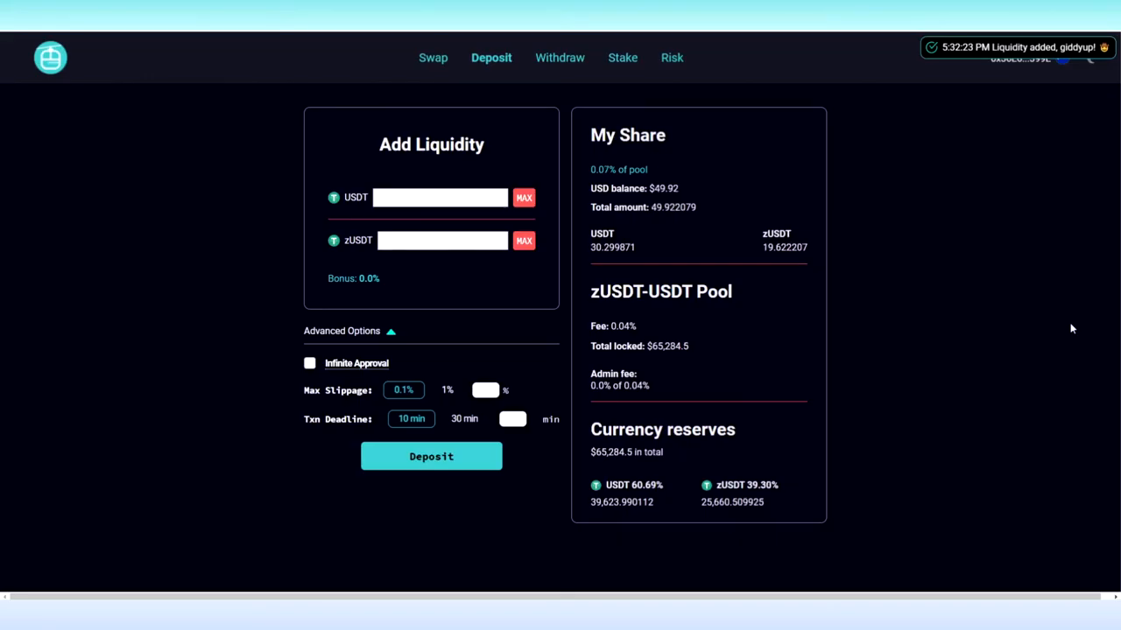
{"action": "mouse_move", "coordinate": [865, 282]}
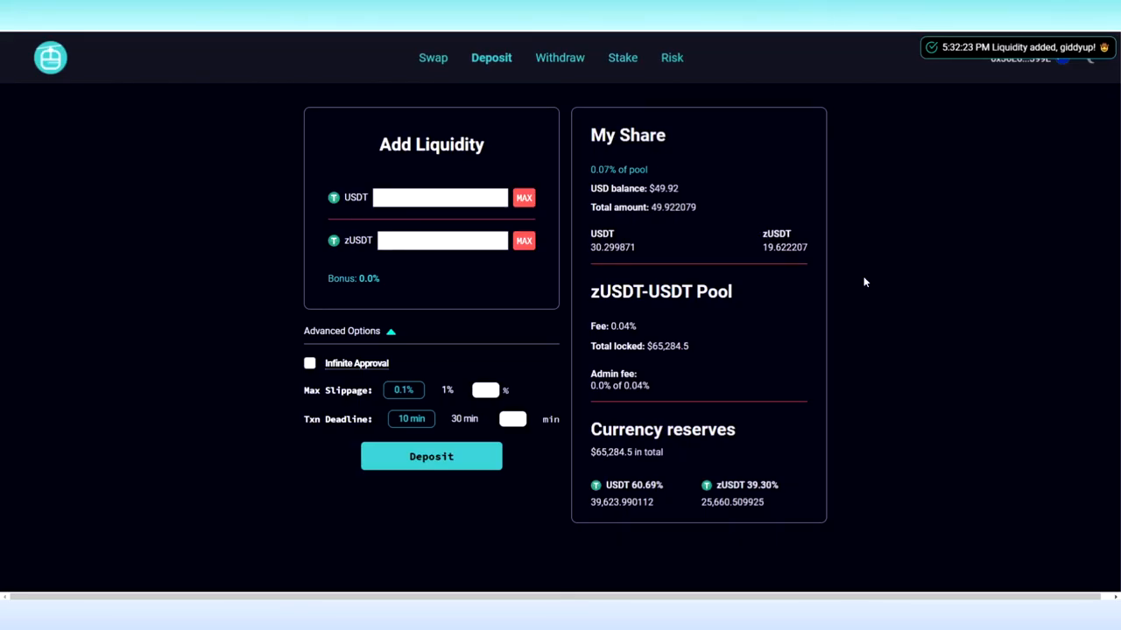